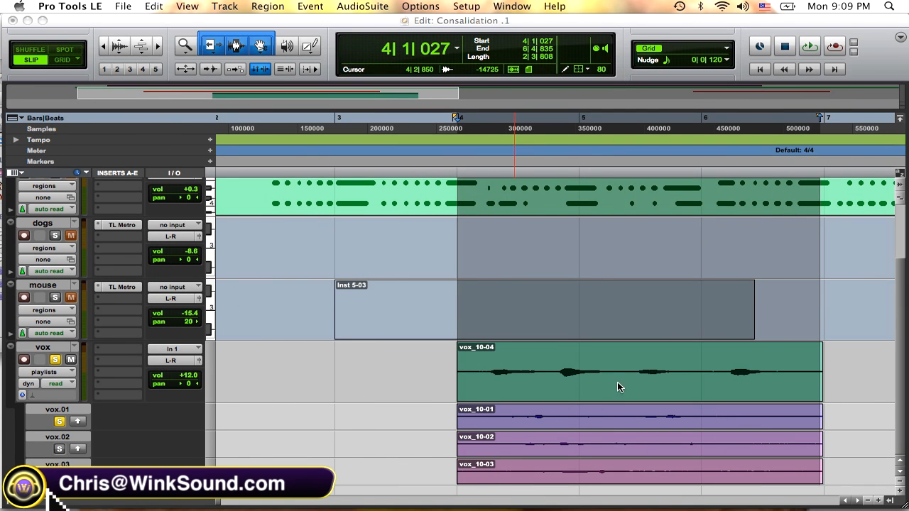
mouse_move(565, 231)
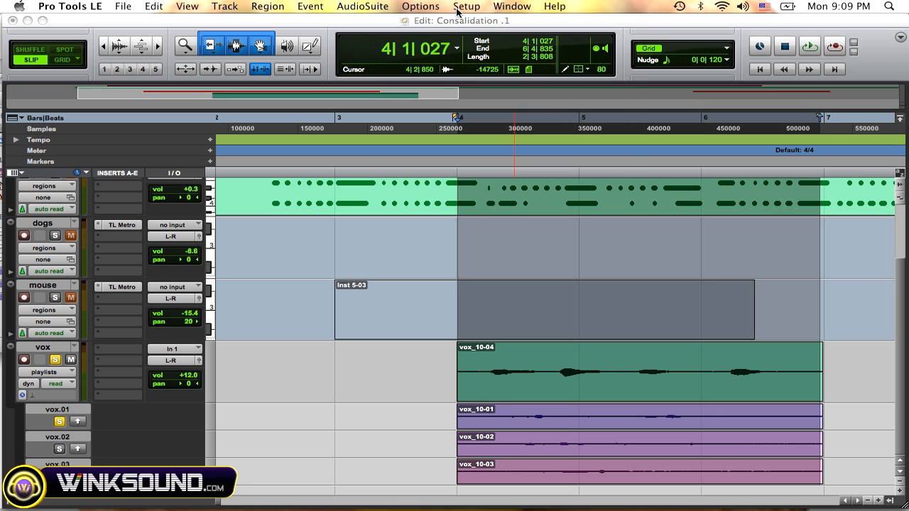
Review the Pro Tools preferences and close them before comping.
click(465, 5)
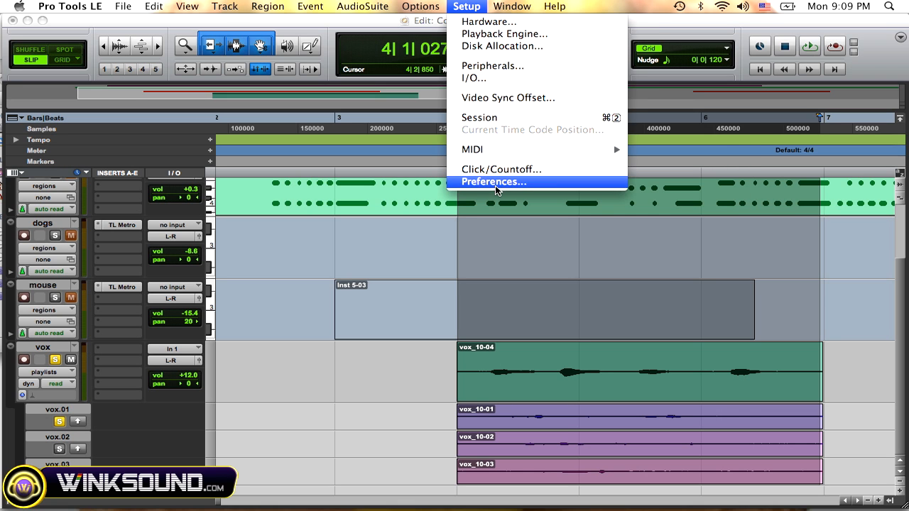
click(493, 182)
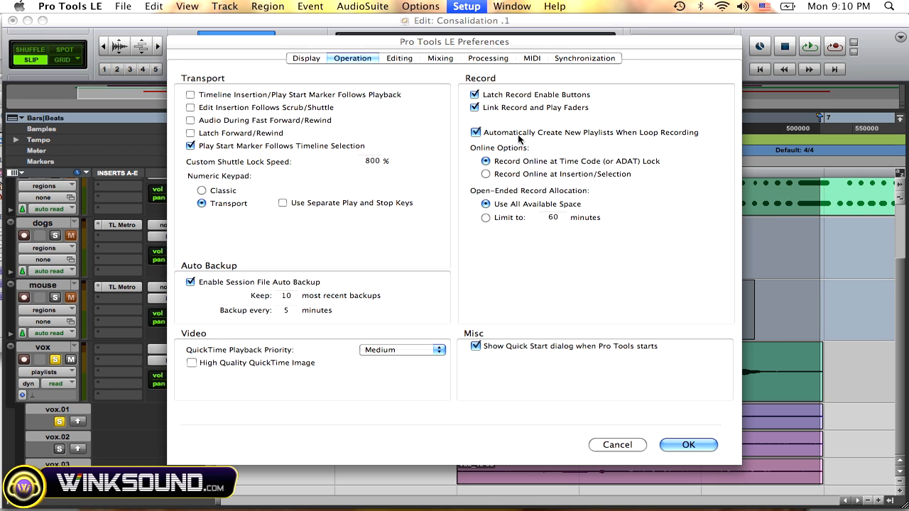
mouse_move(629, 145)
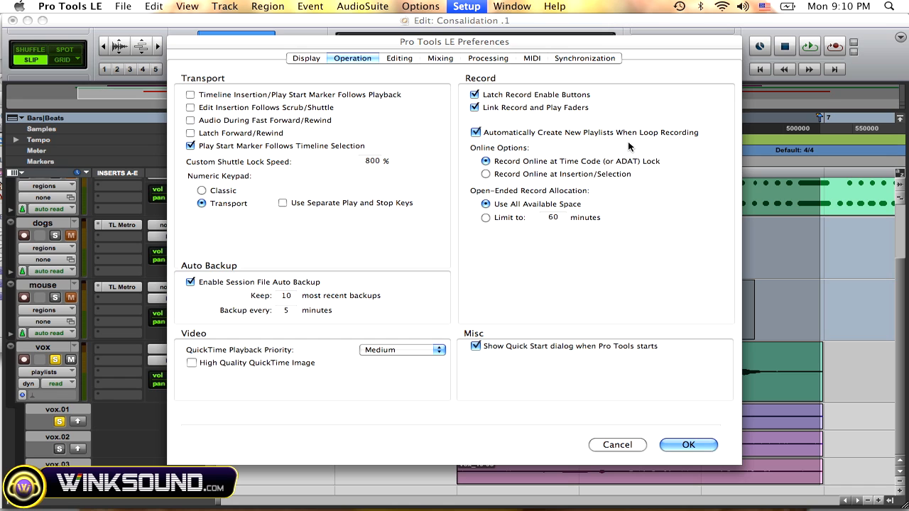
mouse_move(546, 130)
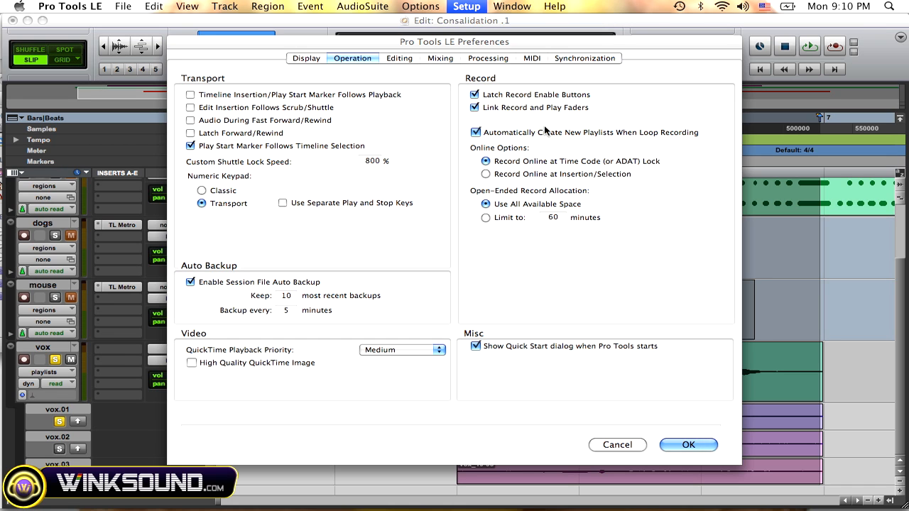
mouse_move(553, 166)
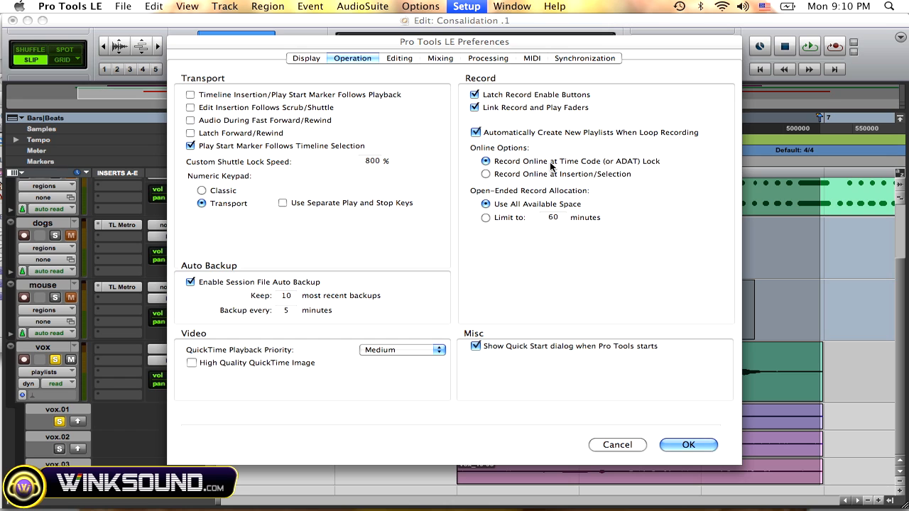
mouse_move(554, 165)
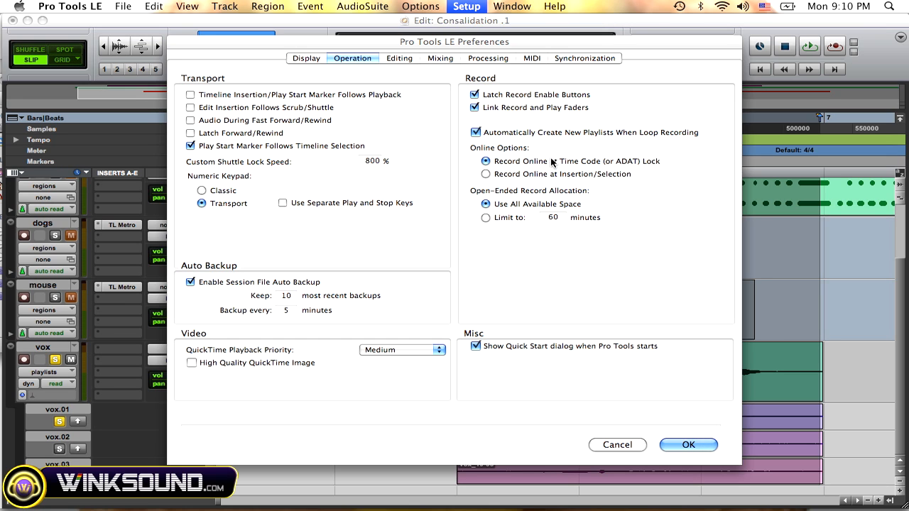
mouse_move(675, 465)
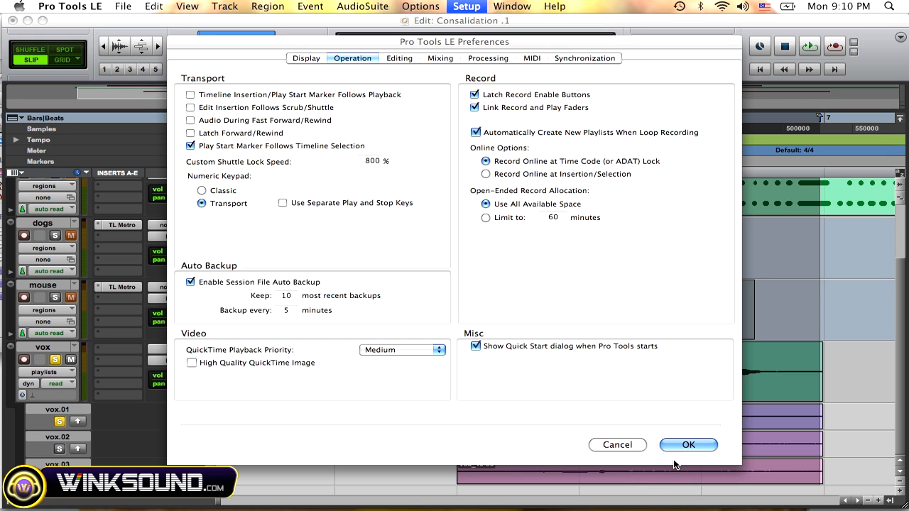
click(687, 444)
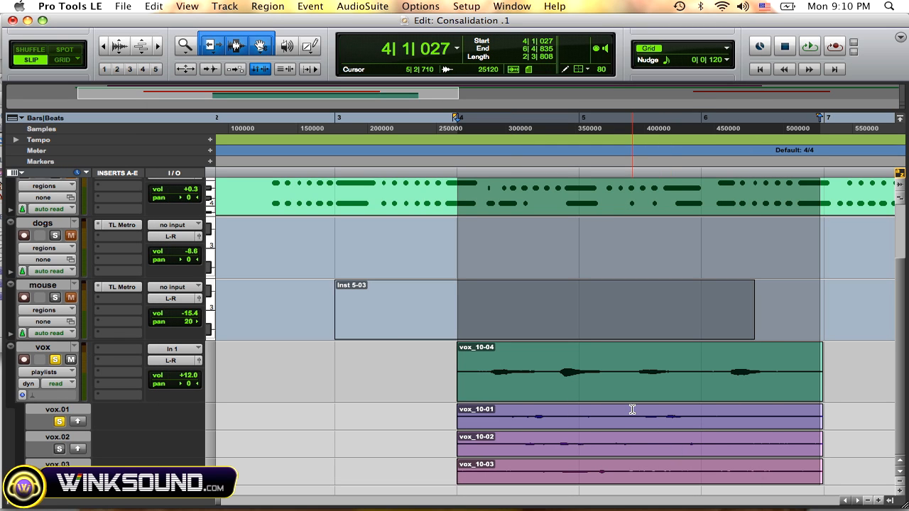
Promote the middle phrase vox_10-06 from an alternate take lane to the main vox playlist and audition it.
click(565, 389)
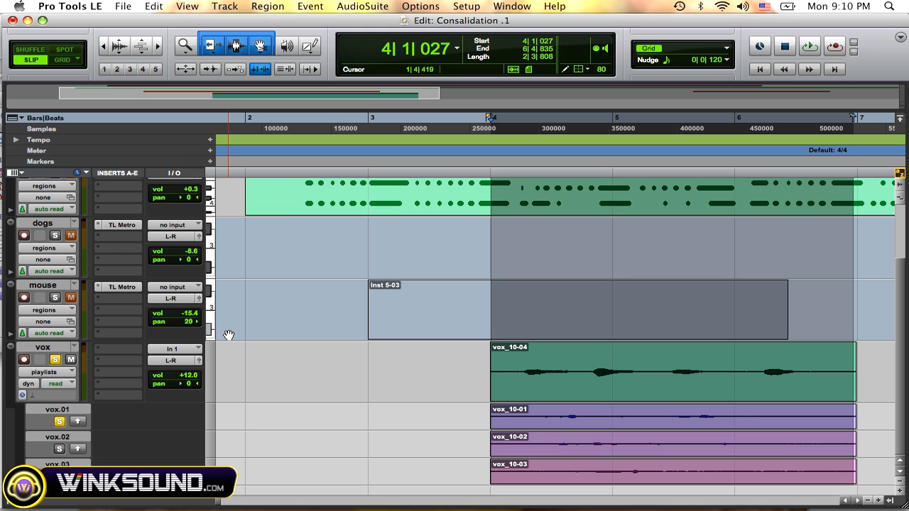
mouse_move(92, 426)
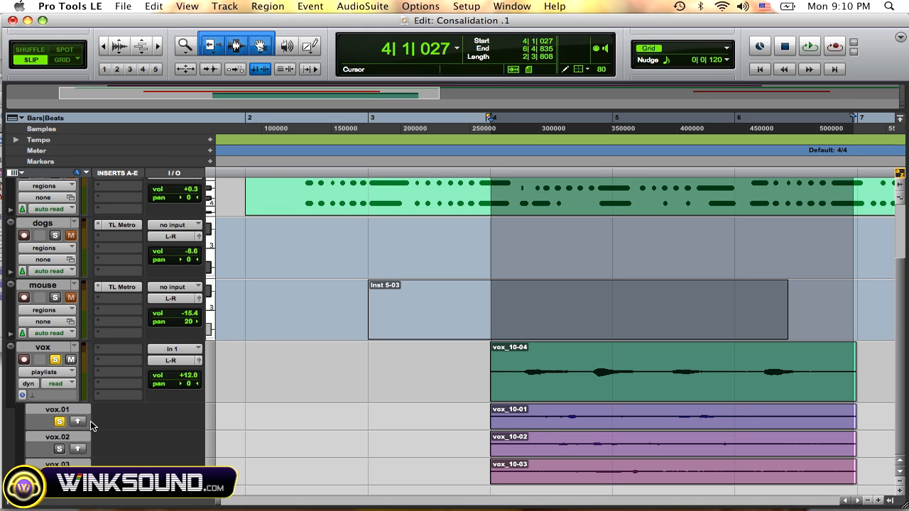
mouse_move(47, 426)
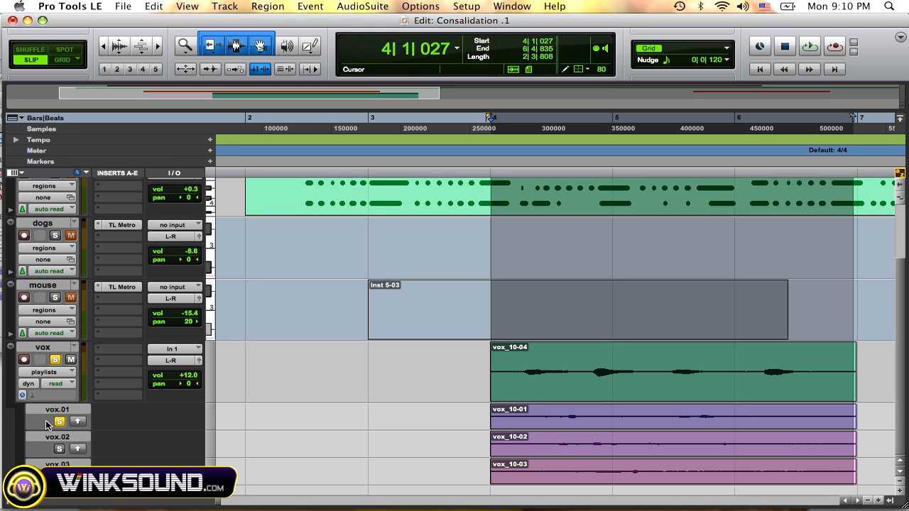
click(56, 359)
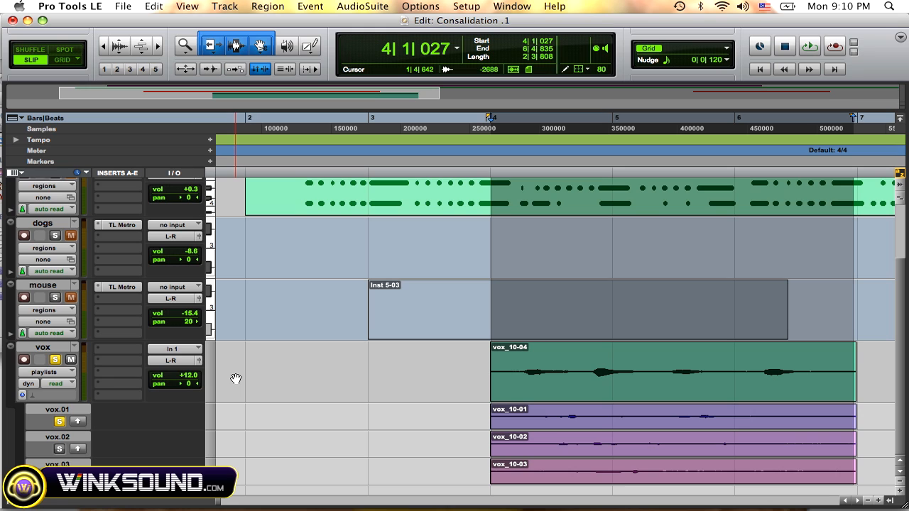
mouse_move(108, 412)
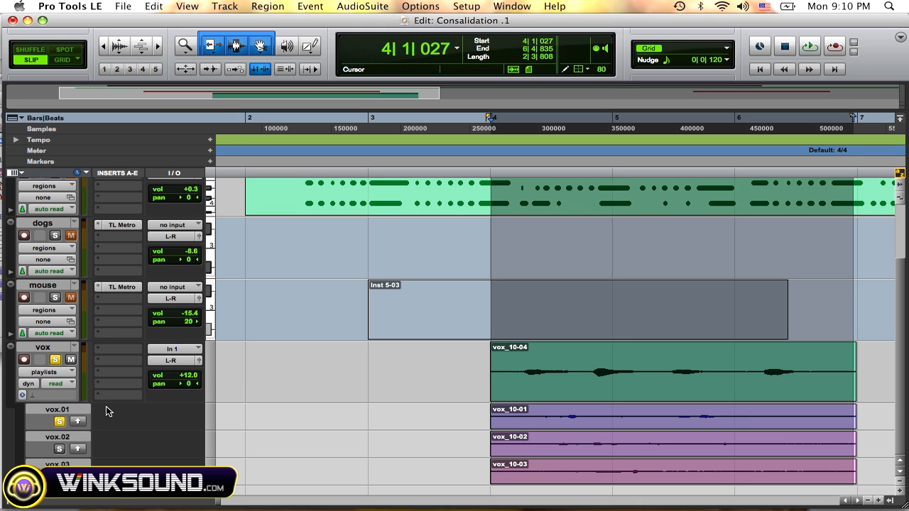
click(551, 370)
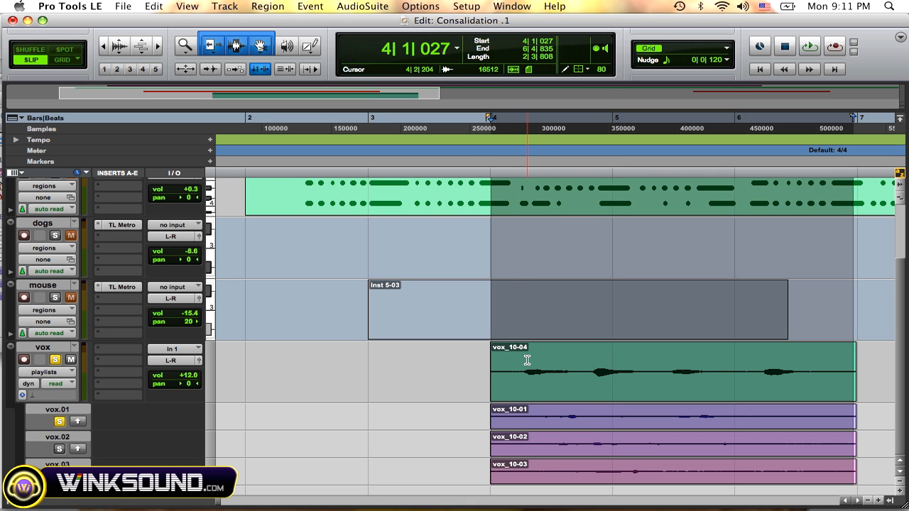
click(809, 45)
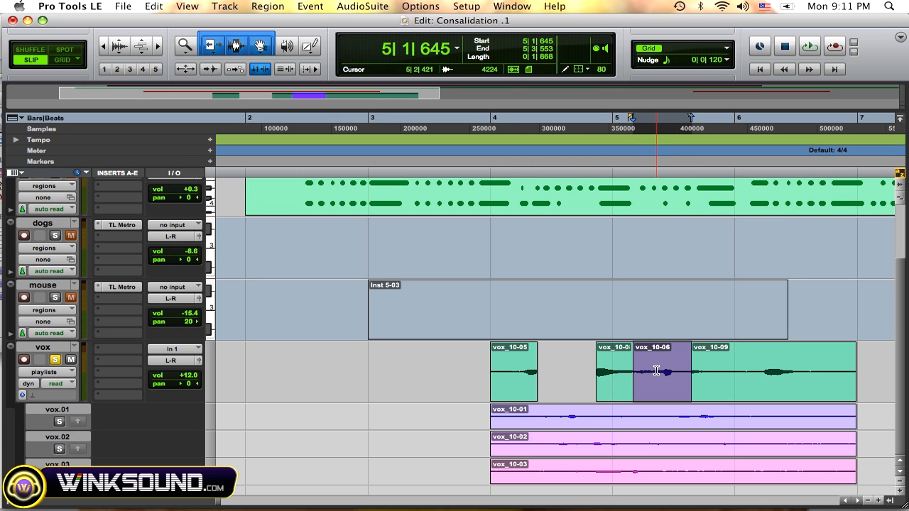
click(514, 371)
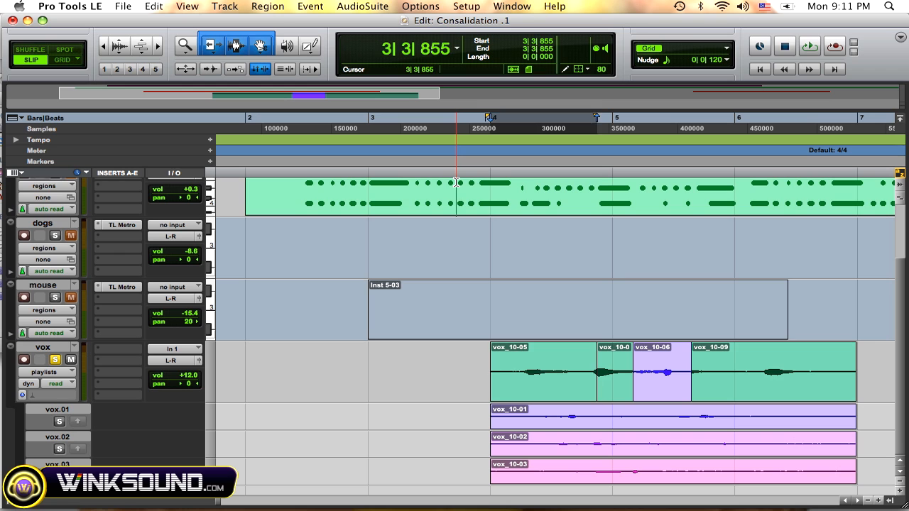
click(809, 46)
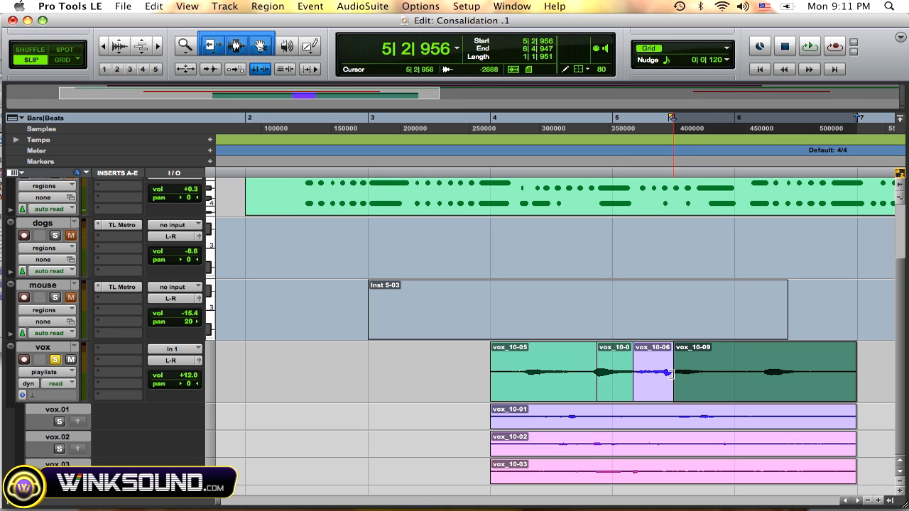
Play back the comped vocal from just before the new section.
click(471, 142)
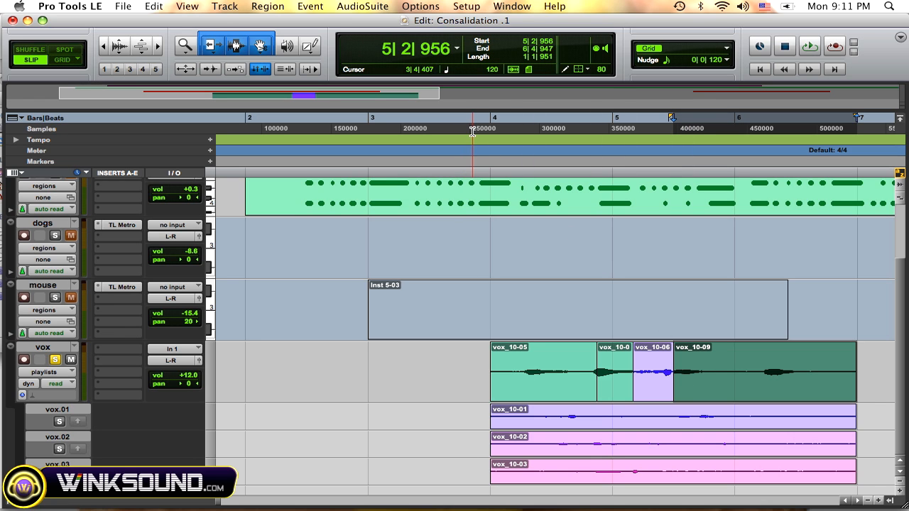
click(809, 45)
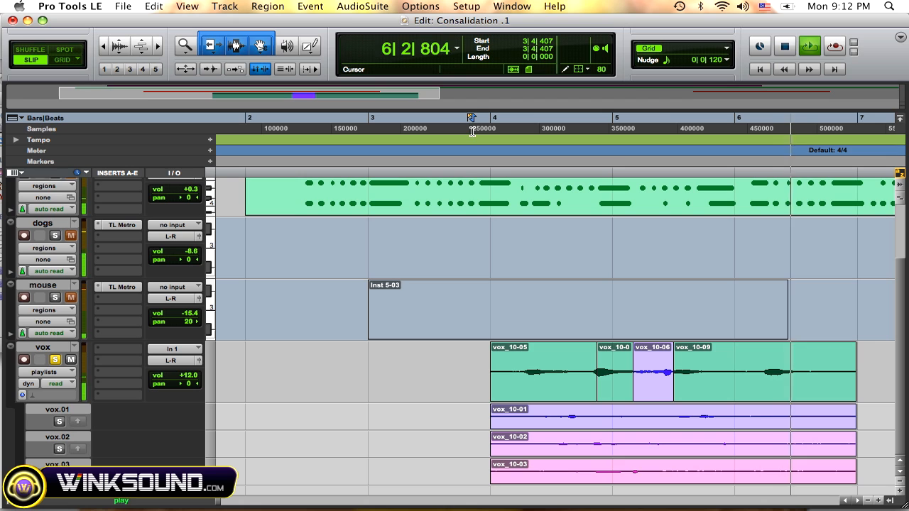
Replace the middle phrase with vox_10-11 and add vox_10-01 as the ending after vox_10-09.
click(636, 443)
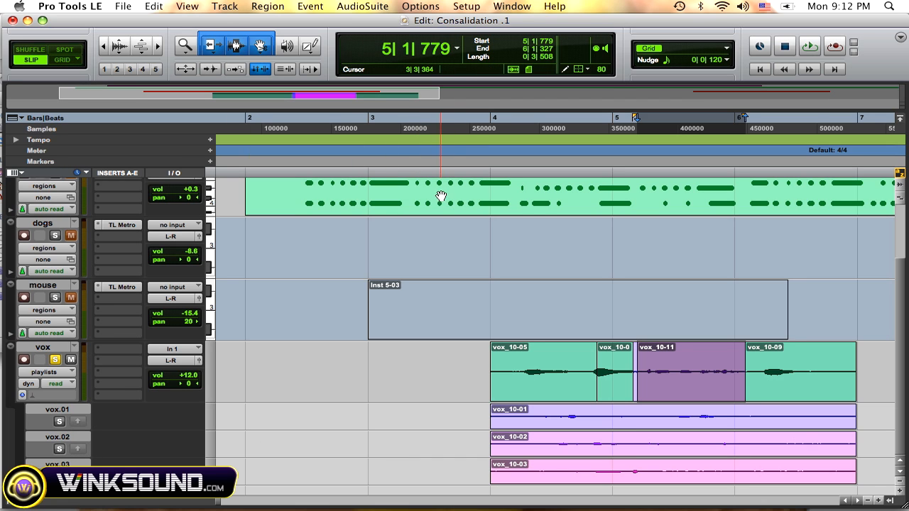
click(809, 45)
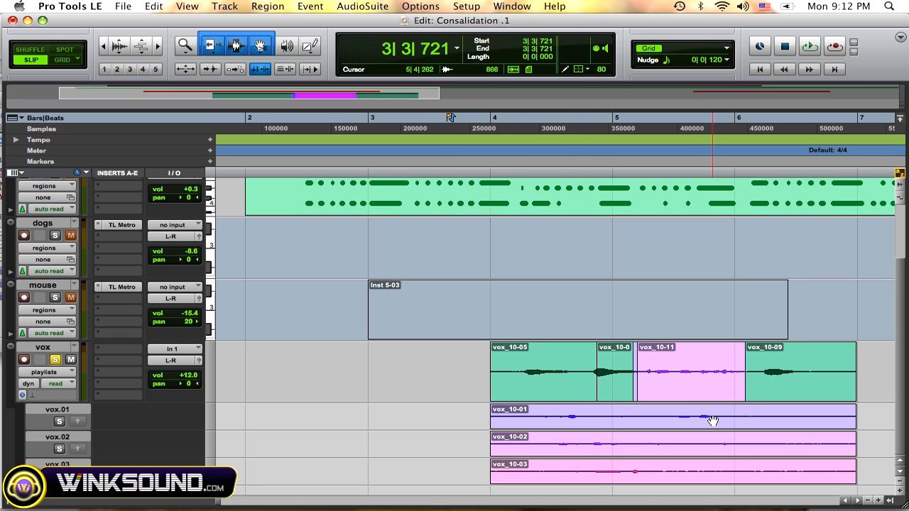
click(571, 383)
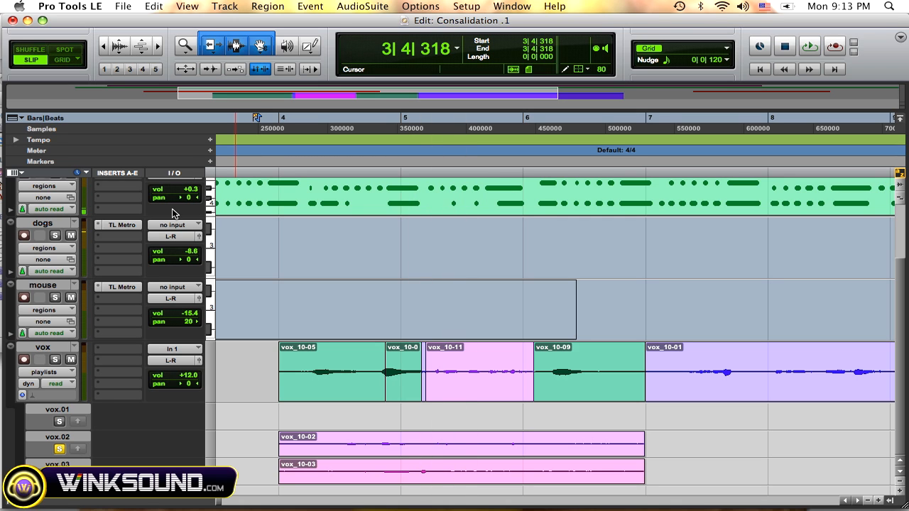
Stop playback and bring up the vox track's Track View choices to leave playlists view.
click(809, 46)
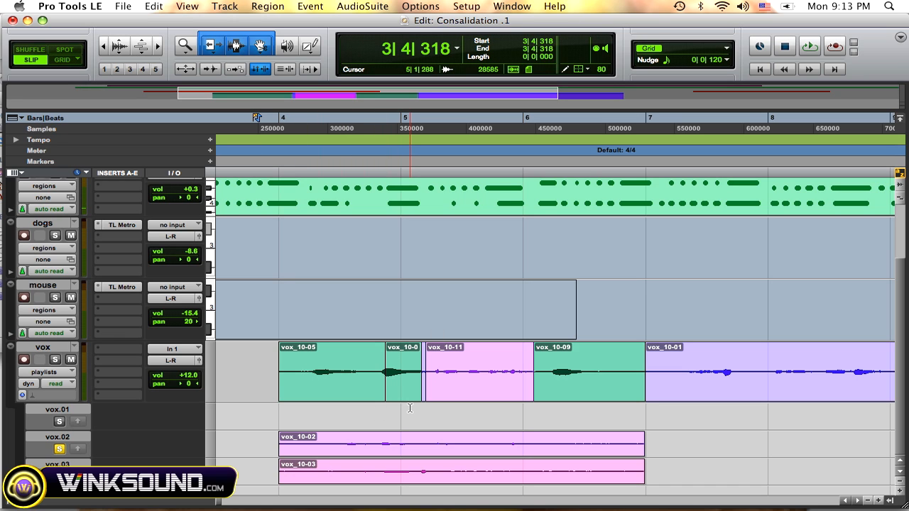
mouse_move(443, 409)
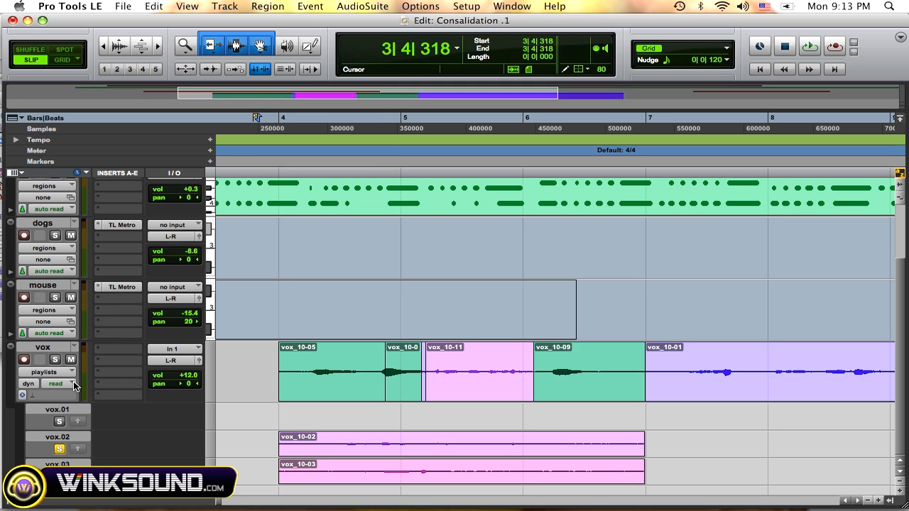
click(55, 384)
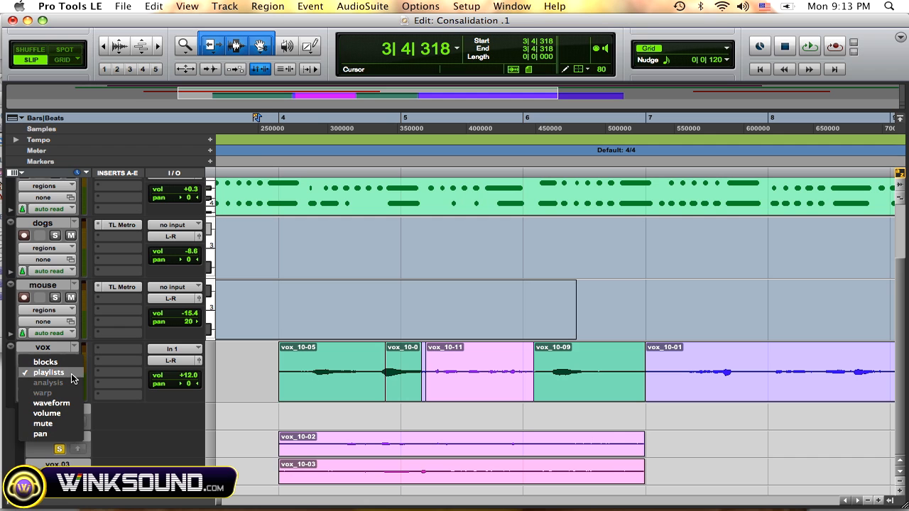
mouse_move(51, 404)
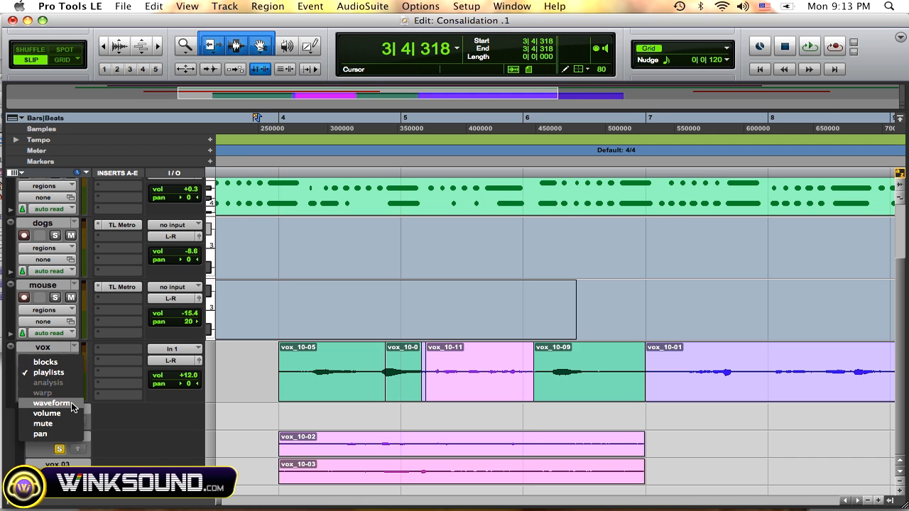